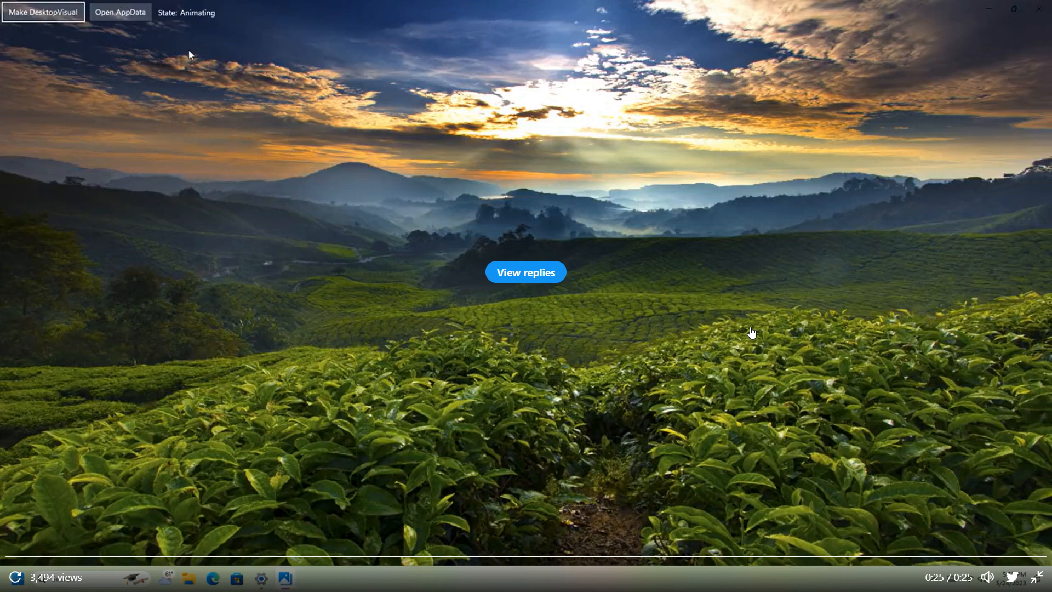
mouse_move(749, 335)
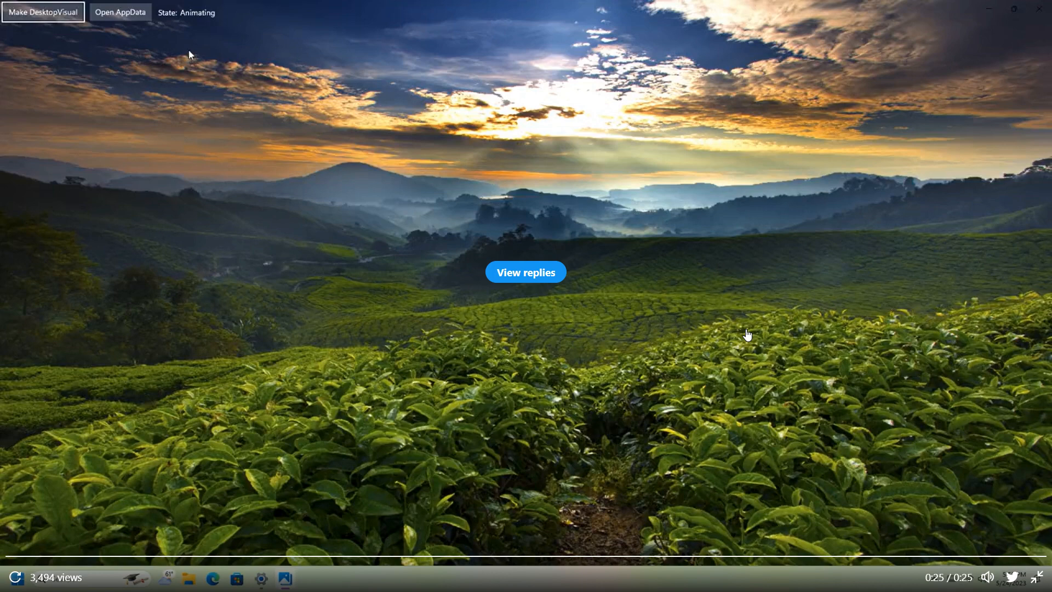
mouse_move(100, 515)
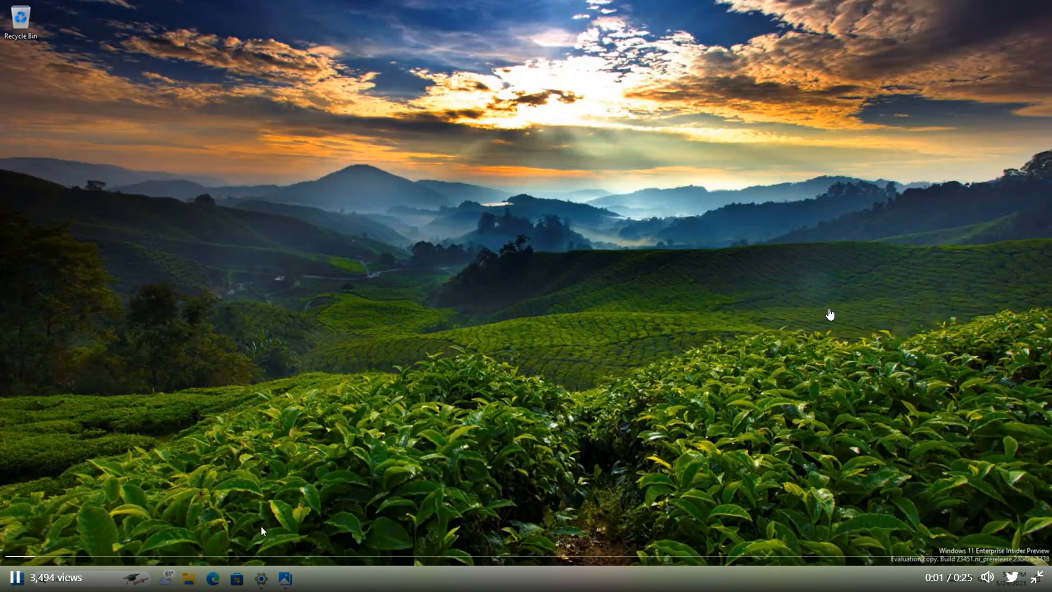
Turn Depth effects On for the tea-field wallpaper and run the DesktopVisual parallax demo
left_click(261, 577)
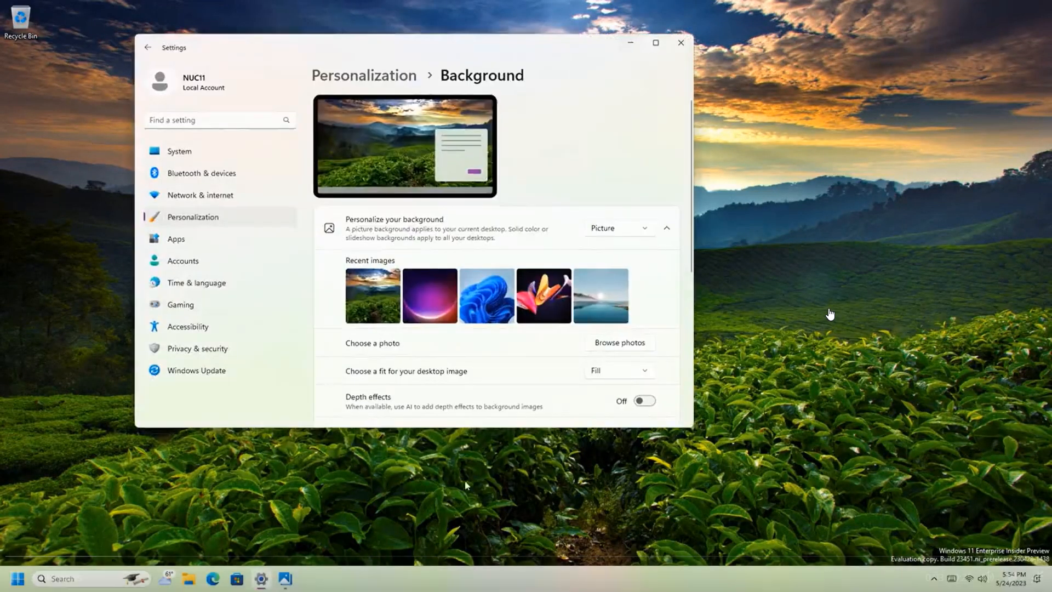
left_click(643, 401)
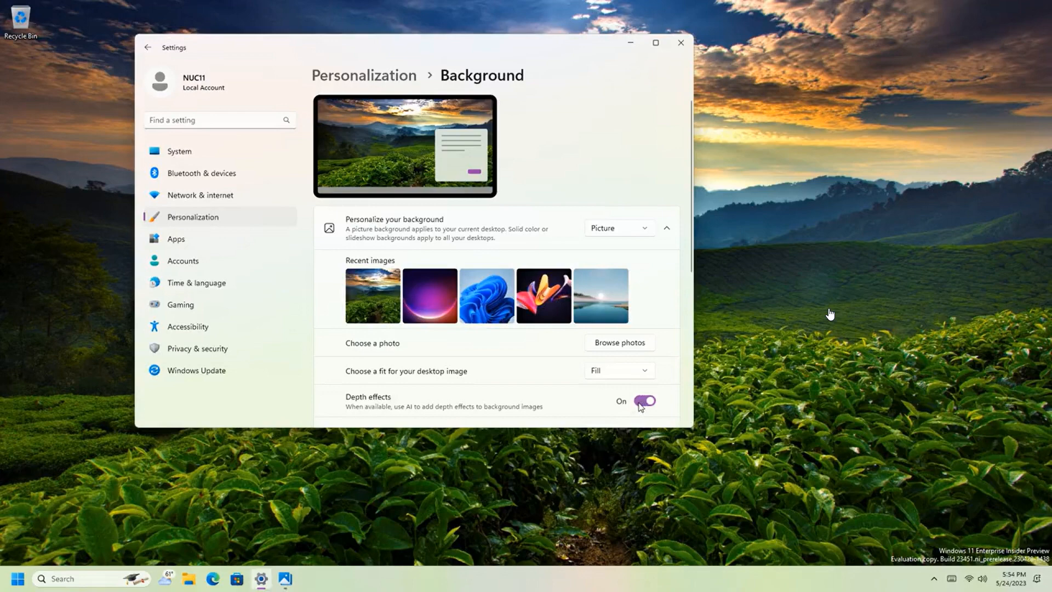
left_click(285, 578)
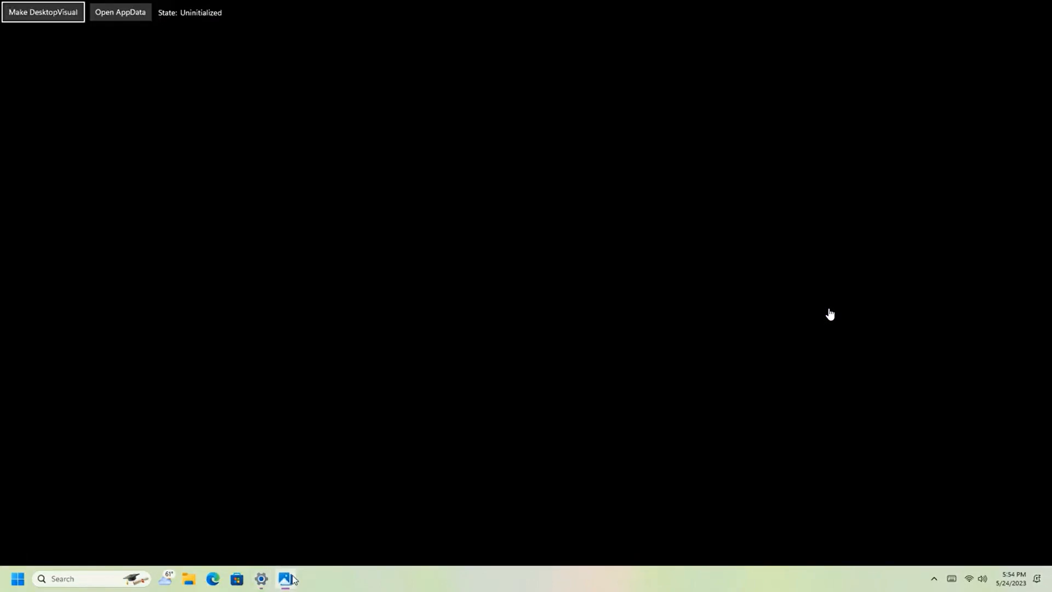
left_click(43, 12)
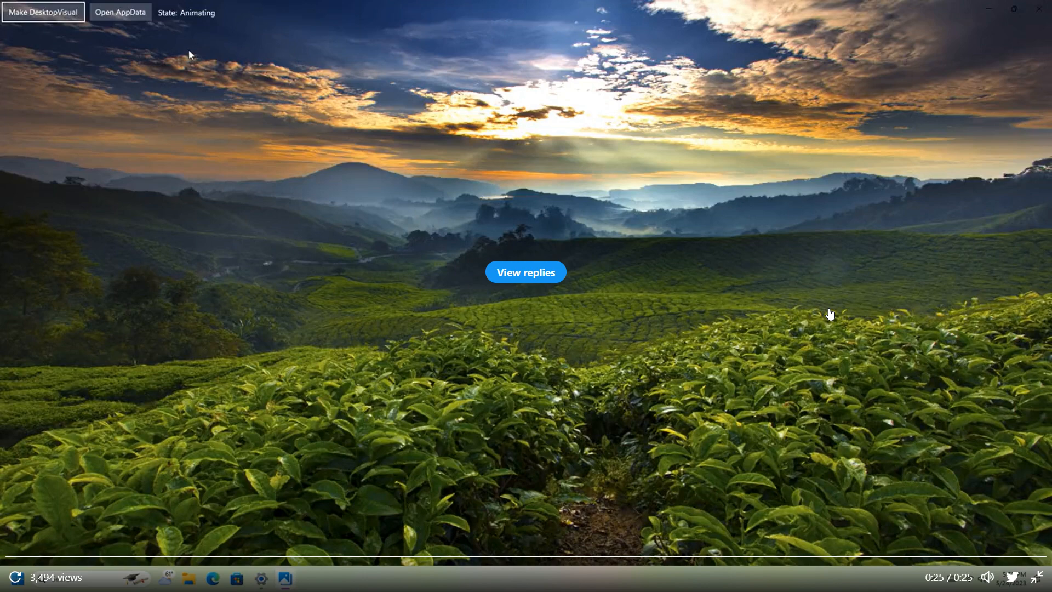
mouse_move(94, 517)
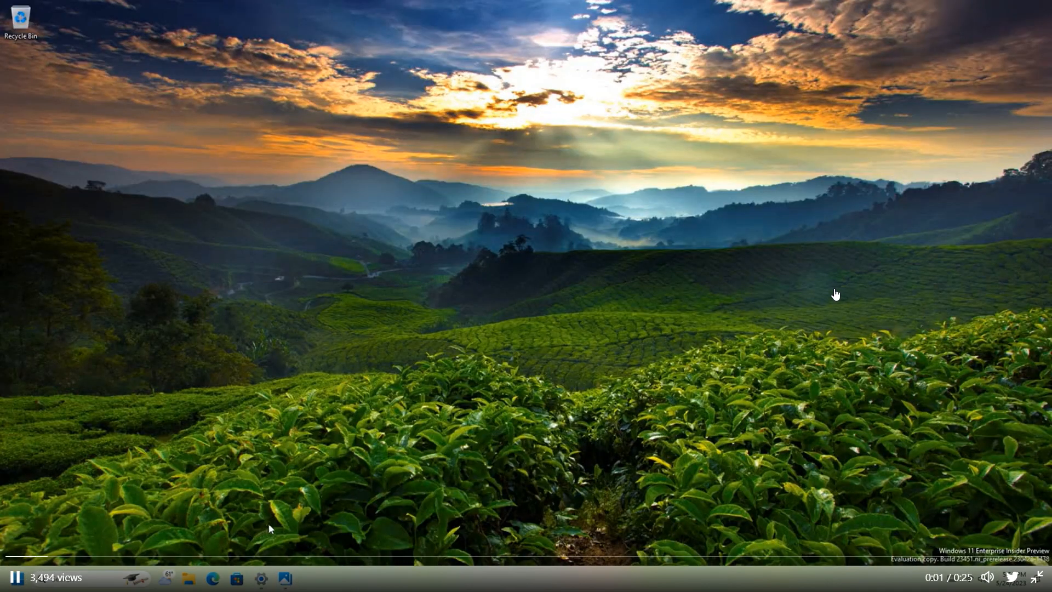
Re-enable Depth effects in Background settings and start the DesktopVisual animation again
left_click(261, 579)
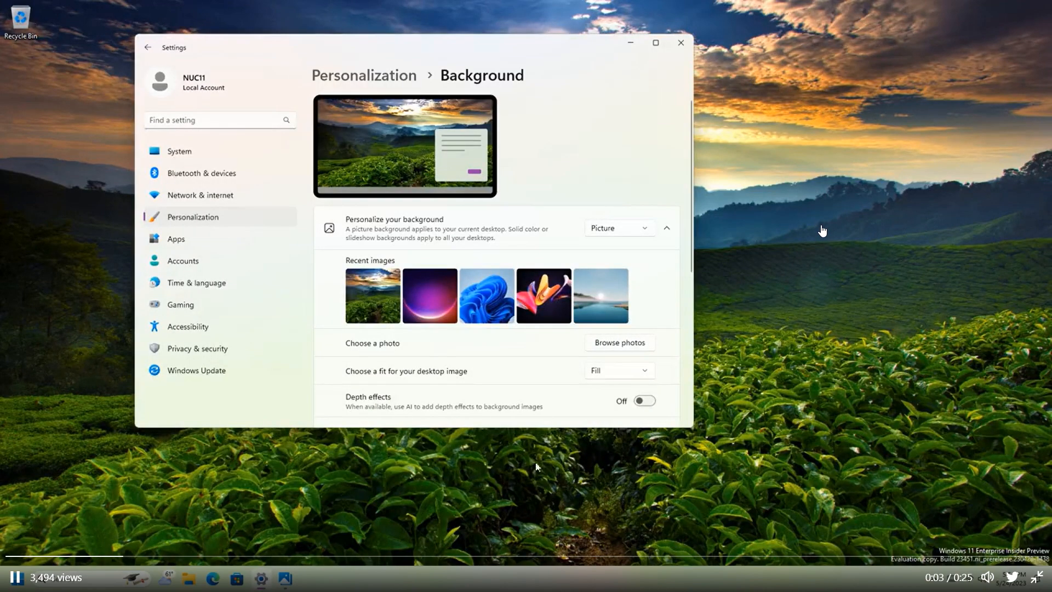
left_click(643, 401)
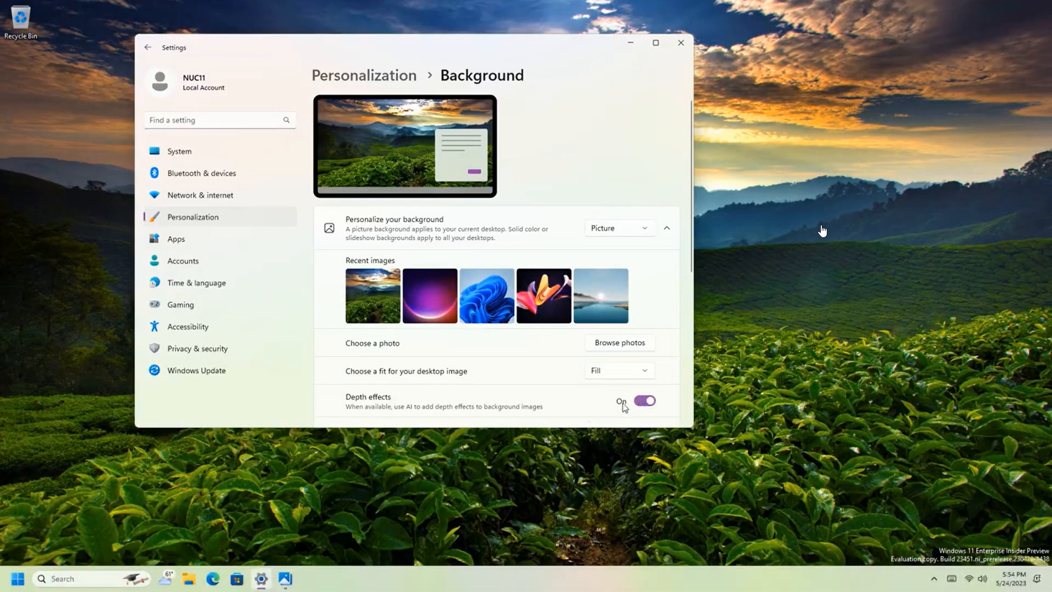
left_click(284, 578)
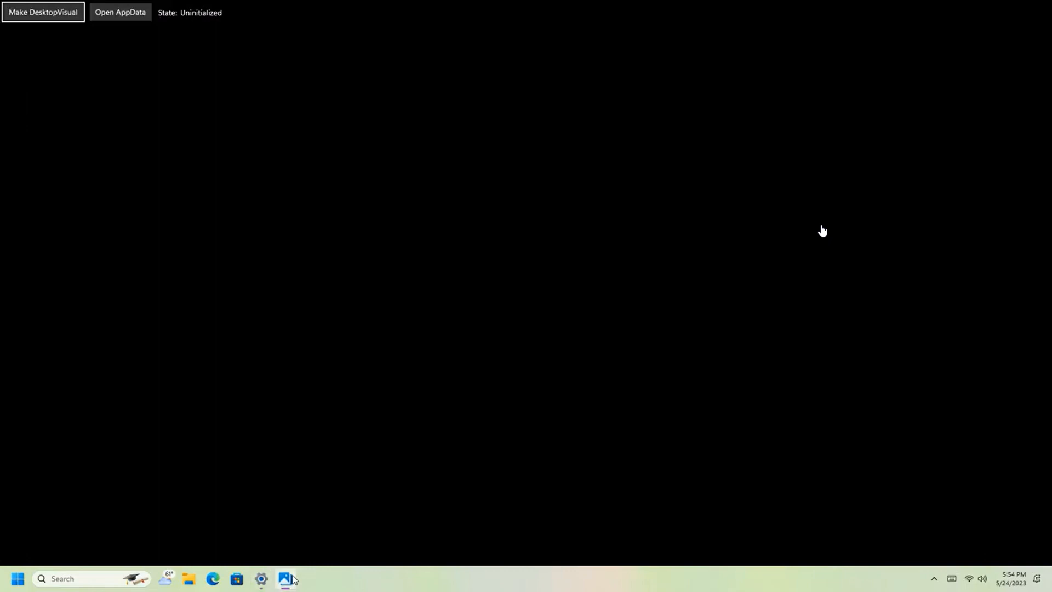
left_click(43, 12)
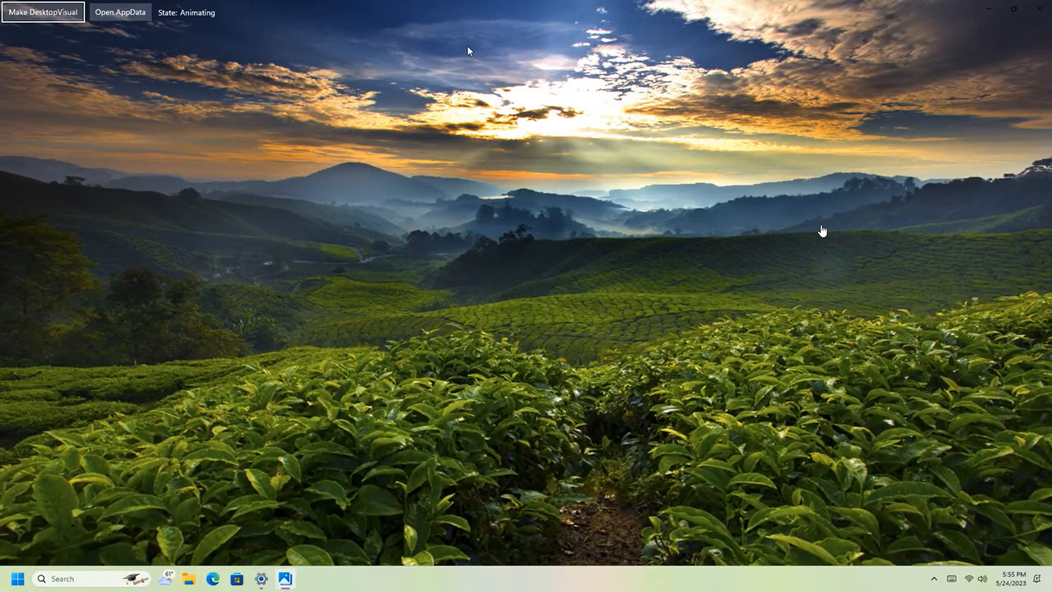
mouse_move(848, 46)
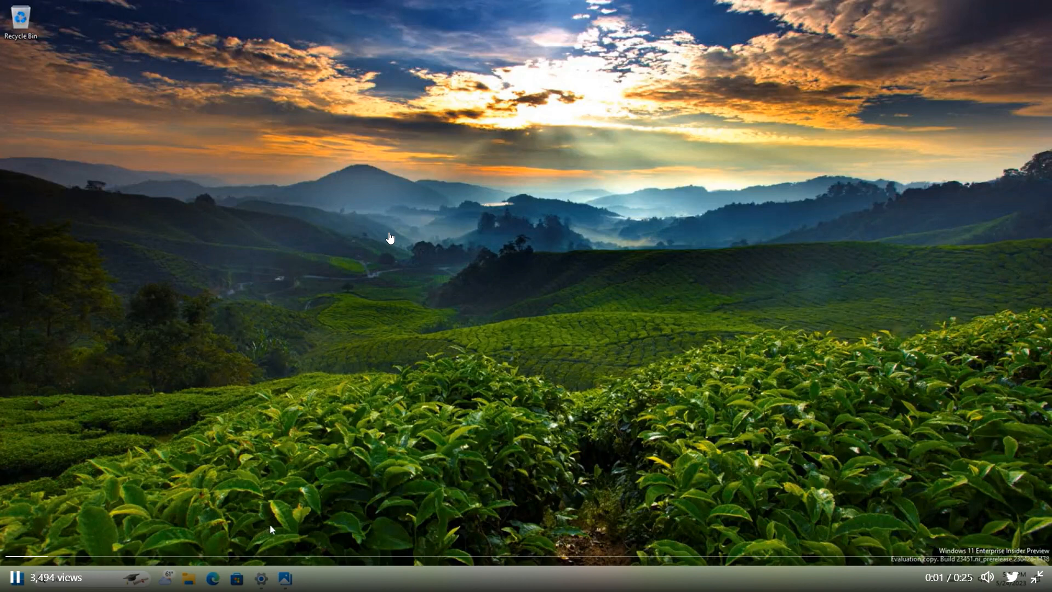
From Background settings, relaunch DesktopVisual and start the depth-effect visual
left_click(261, 579)
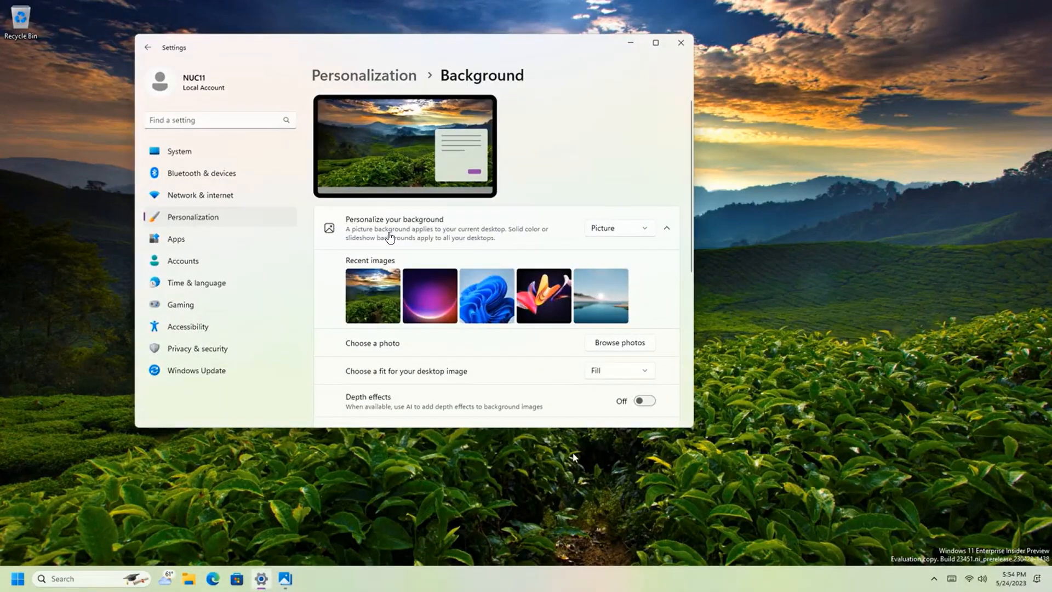
left_click(644, 401)
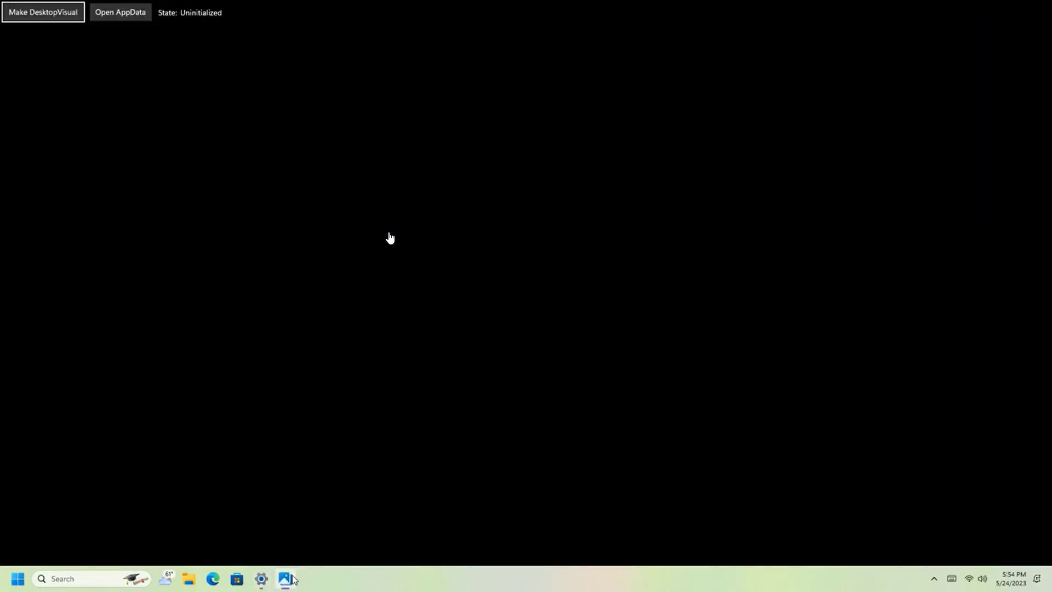
left_click(43, 12)
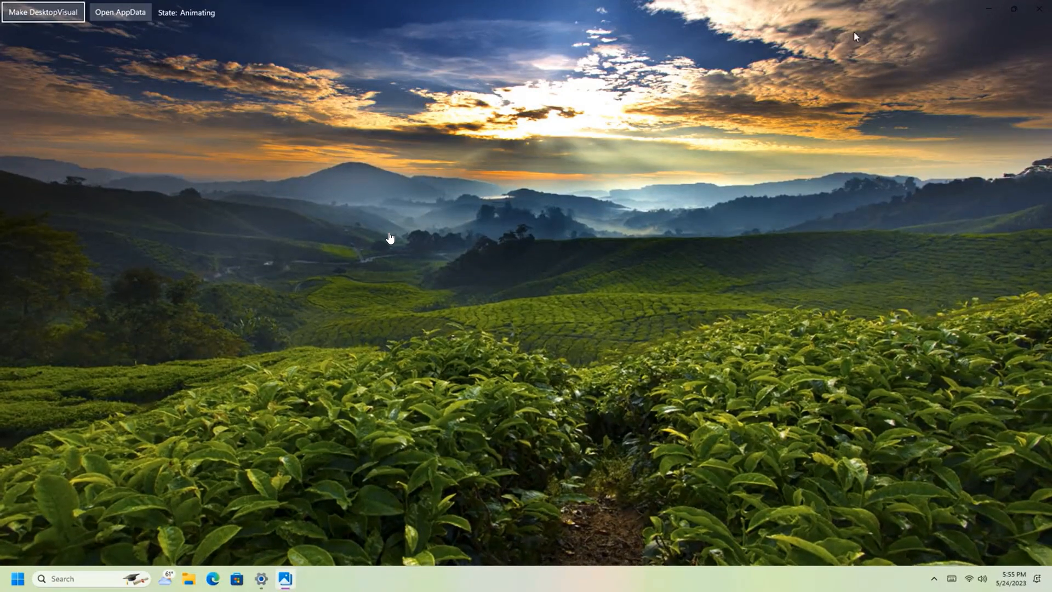
mouse_move(952, 485)
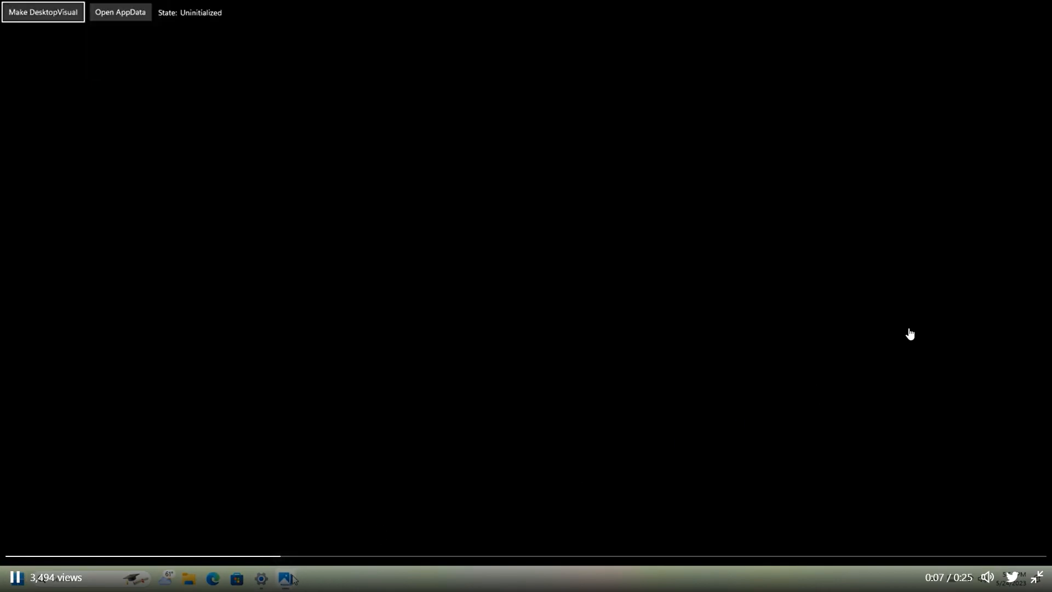
Run Make DesktopVisual once more and return to the plain tea-field desktop
left_click(42, 12)
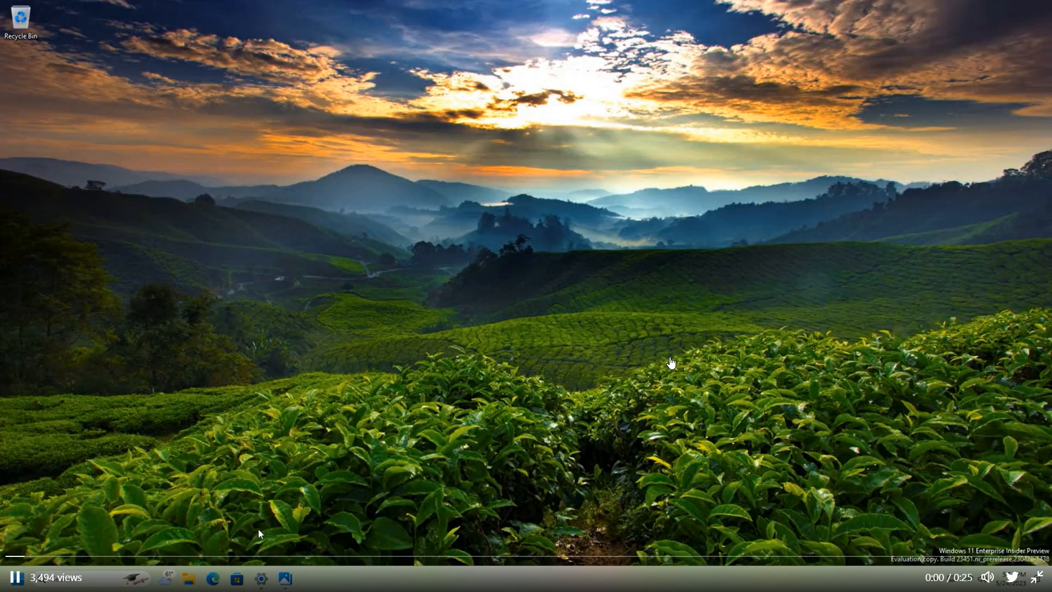
Enable Depth effects in Background settings and animate the wallpaper with the parallax demo
left_click(261, 578)
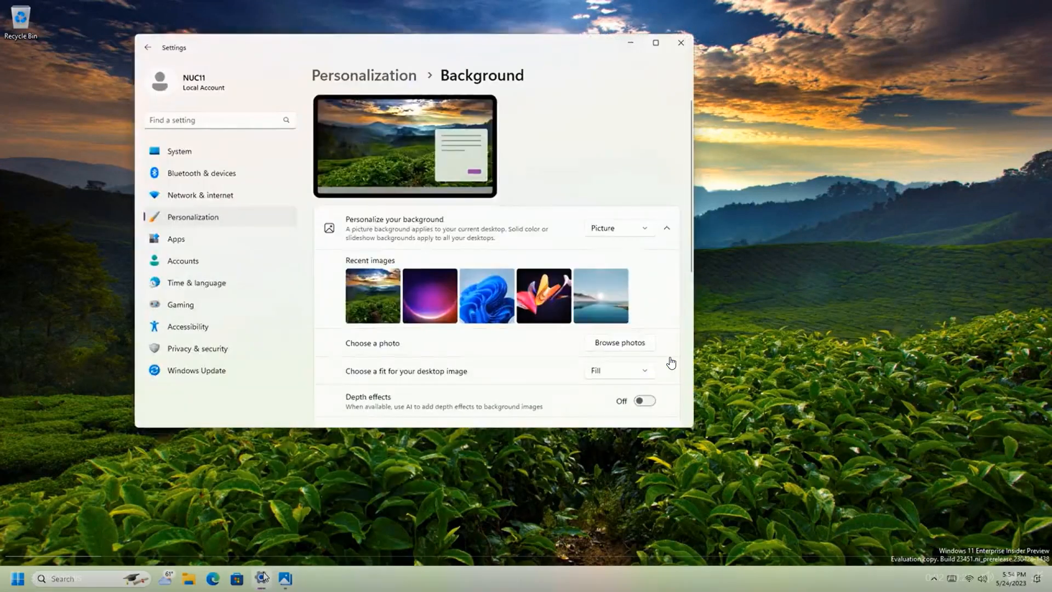
left_click(643, 401)
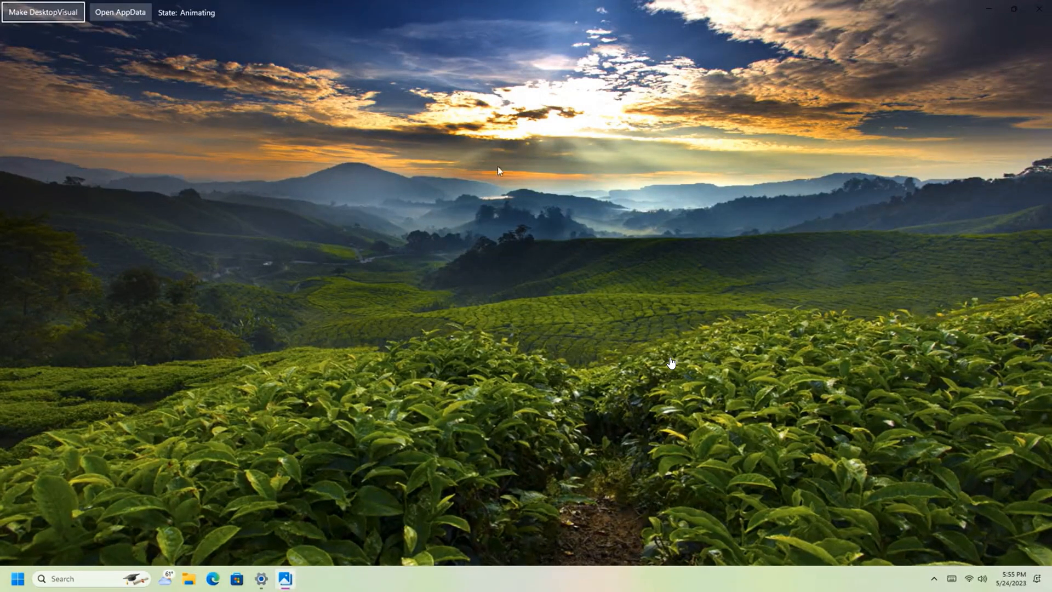
mouse_move(168, 79)
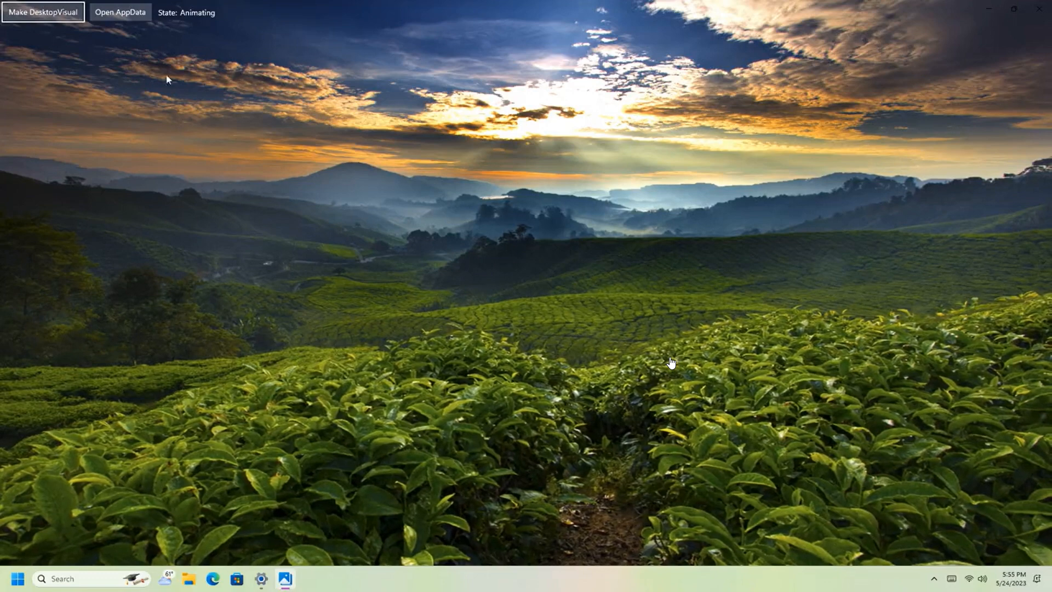
mouse_move(414, 76)
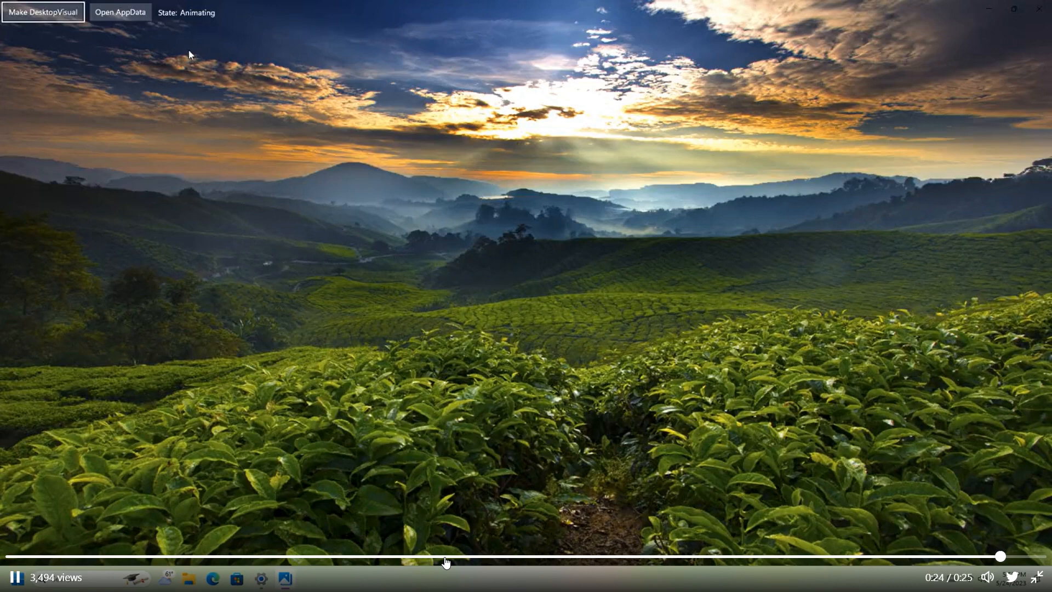
left_click(445, 556)
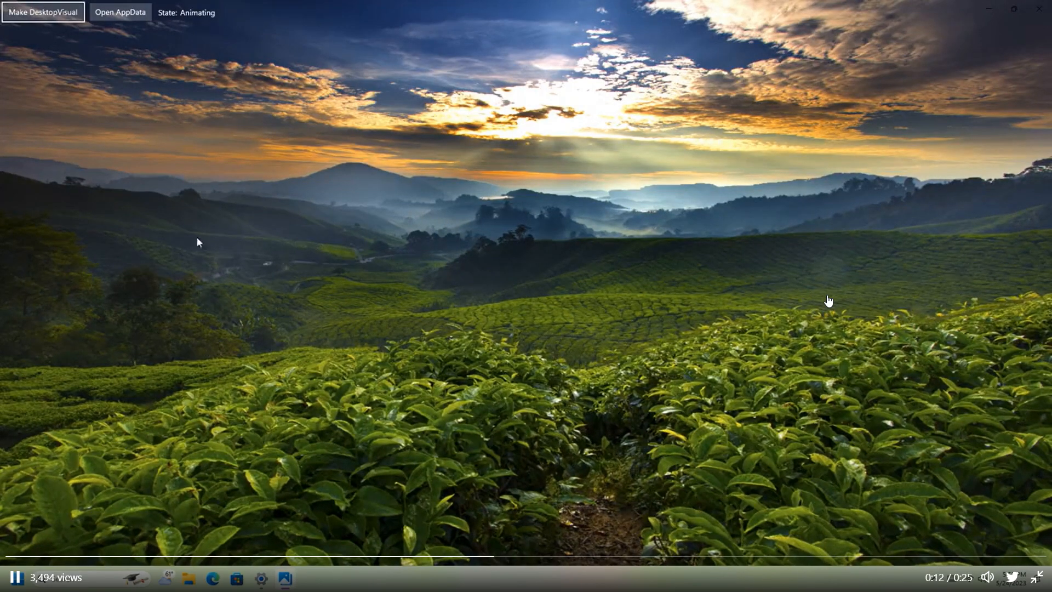